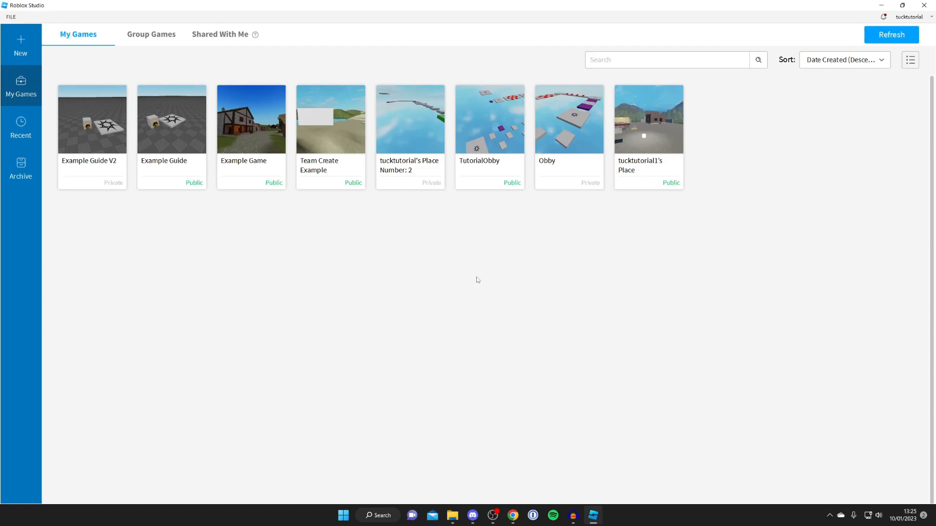
# Start a new place from the Classic Baseplate template.
pyautogui.click(20, 46)
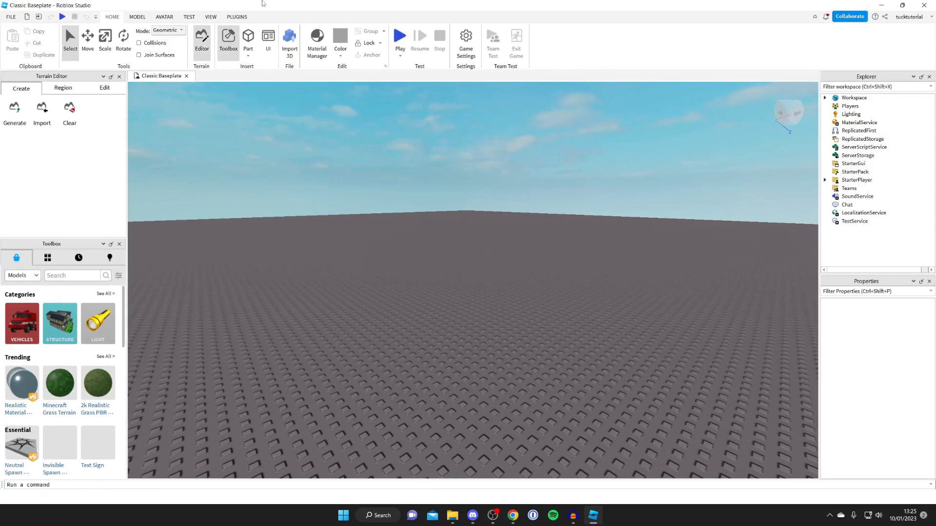
# Bring up the Save to Roblox As dialog from the File menu.
pyautogui.click(10, 17)
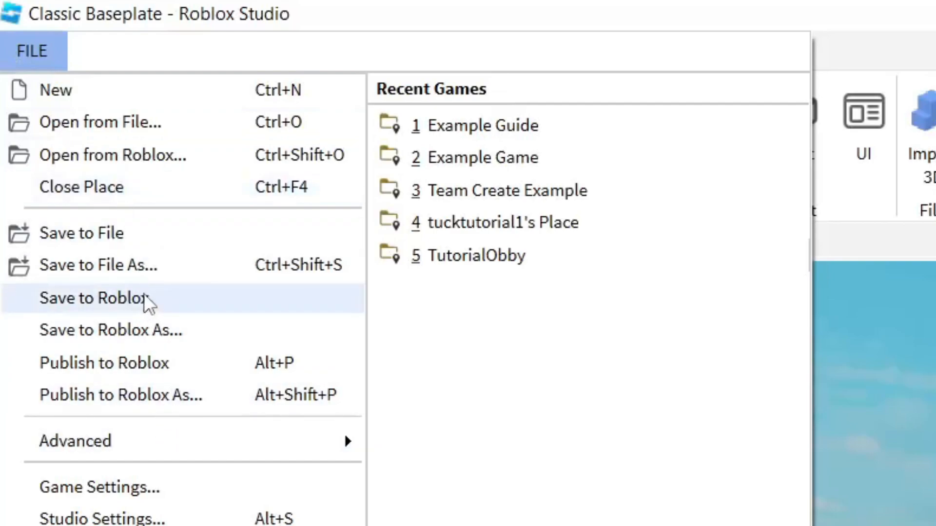
pyautogui.moveTo(137, 330)
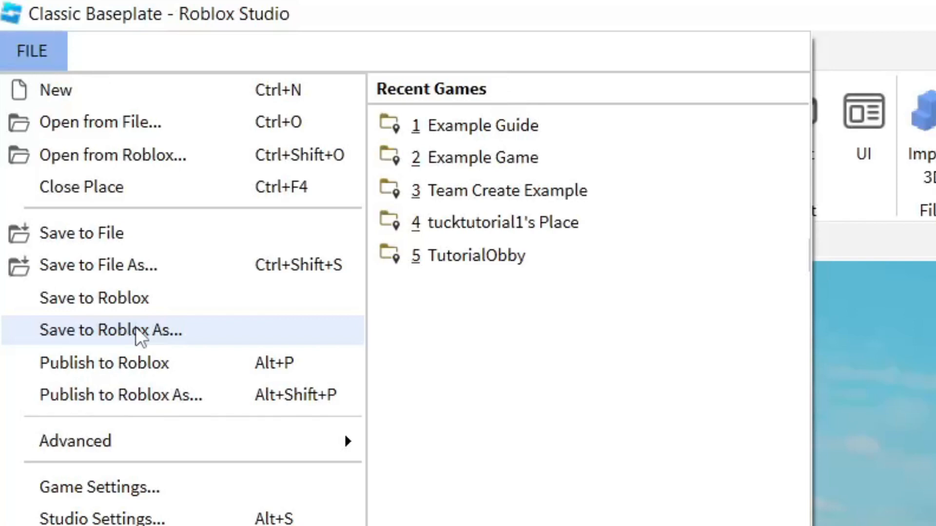
pyautogui.moveTo(111, 349)
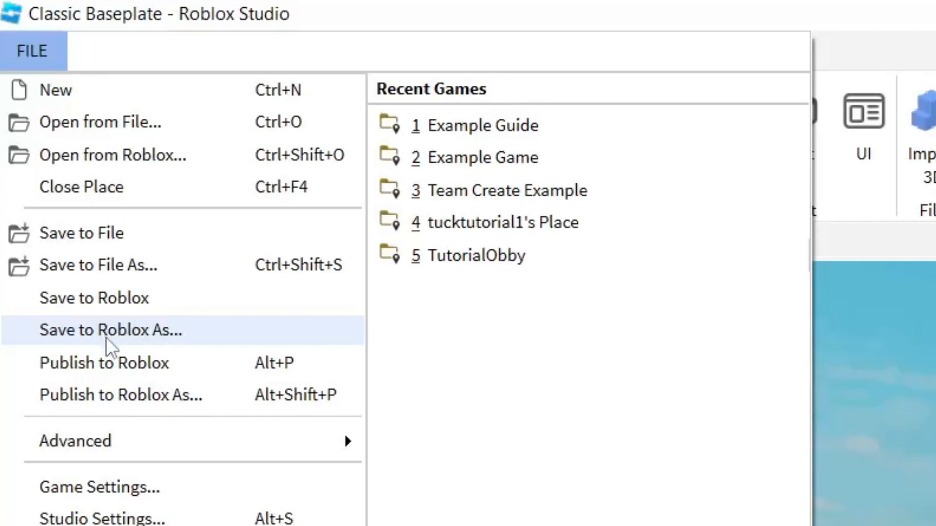
pyautogui.click(110, 331)
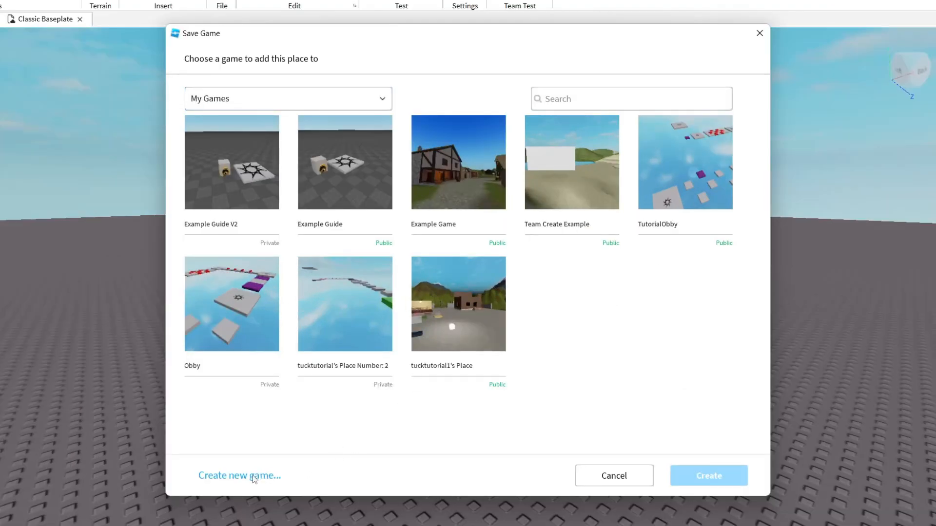
# Create a new game named 'Video Guide' with the description 'Description'.
pyautogui.click(239, 476)
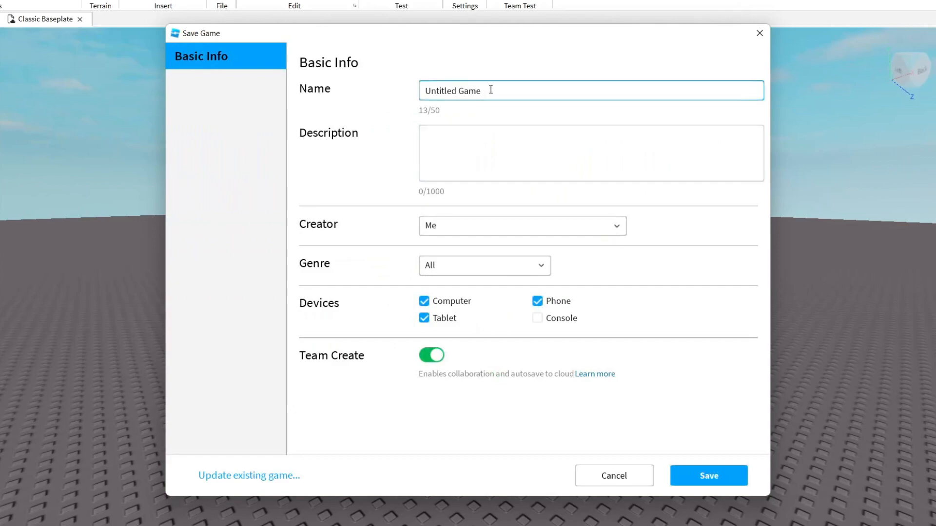
pyautogui.tripleClick(453, 90)
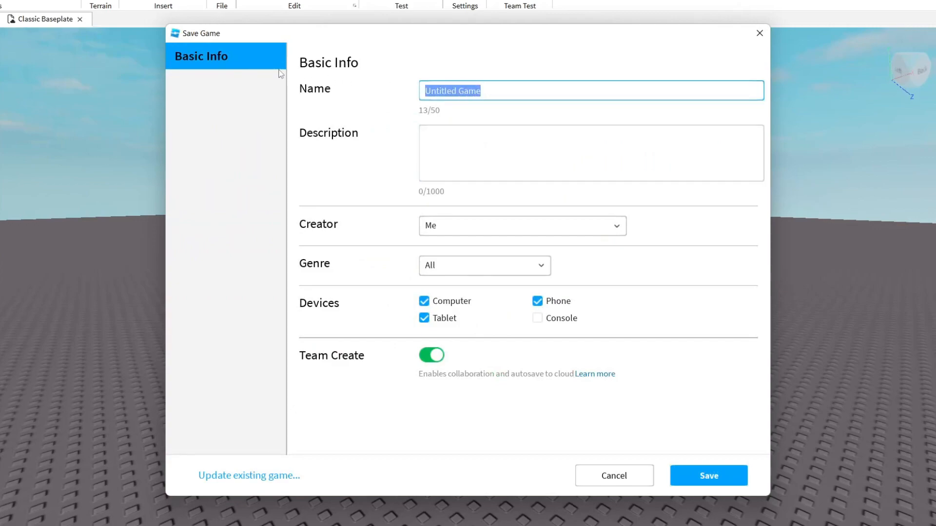
pyautogui.write('Video Guide')
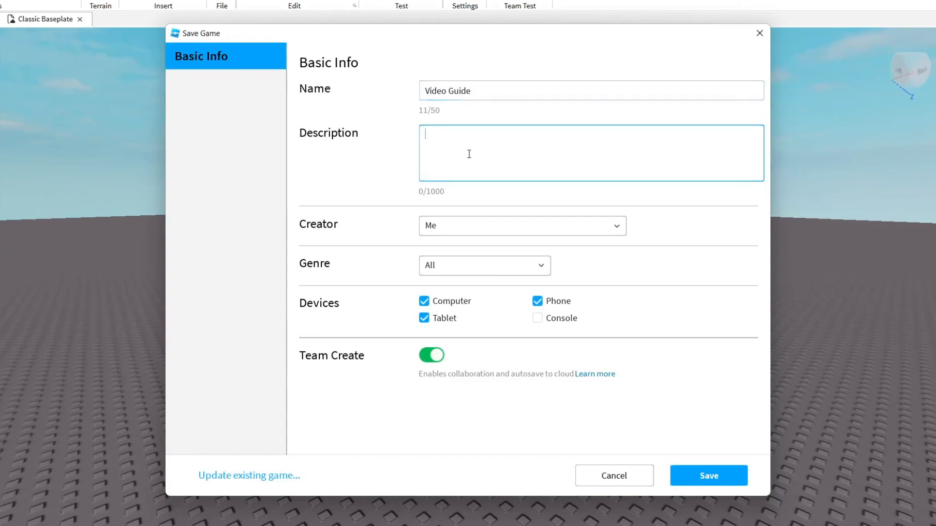
pyautogui.write('Description')
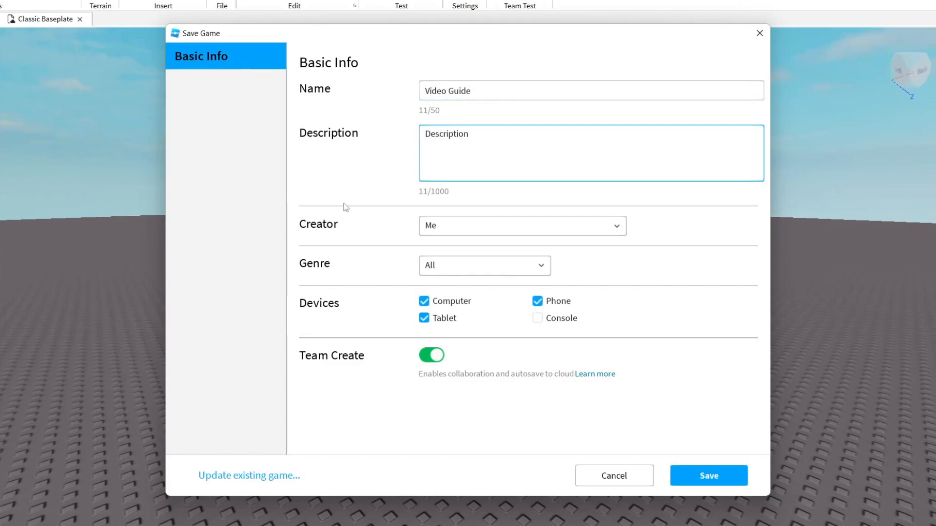
# Make GuideRealm Subscribers the creator and save the new game to Roblox.
pyautogui.click(521, 225)
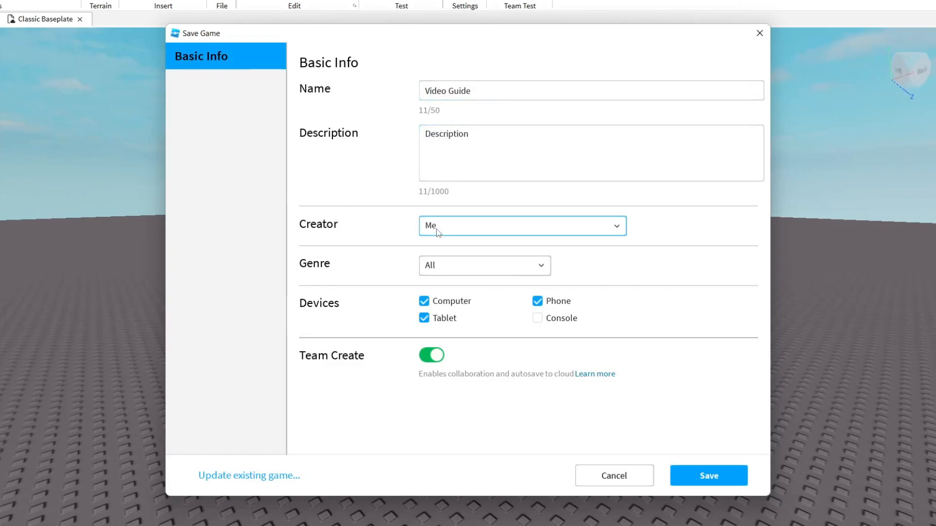
pyautogui.click(521, 226)
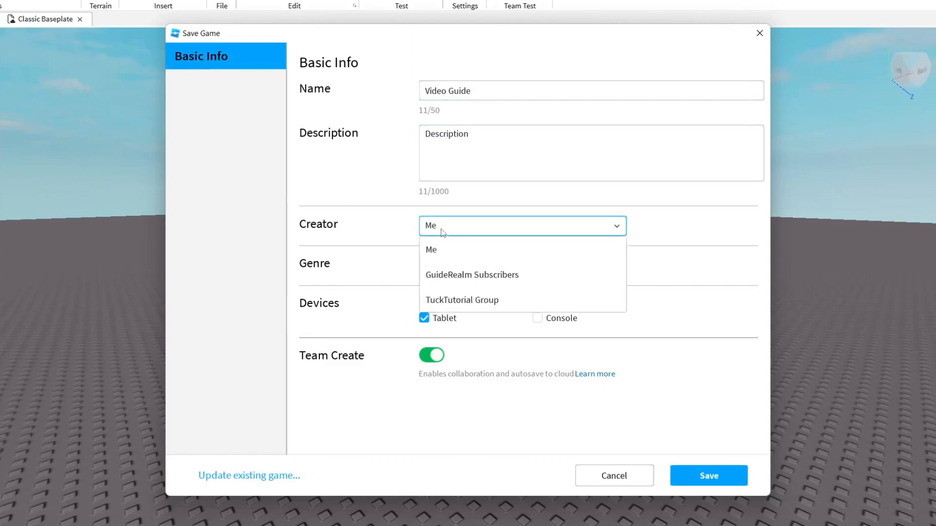
pyautogui.moveTo(471, 275)
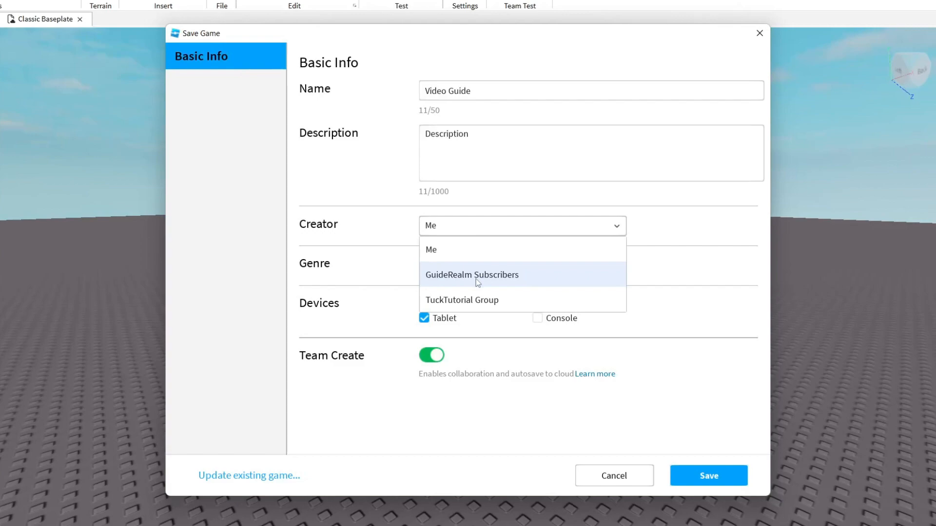
pyautogui.click(472, 275)
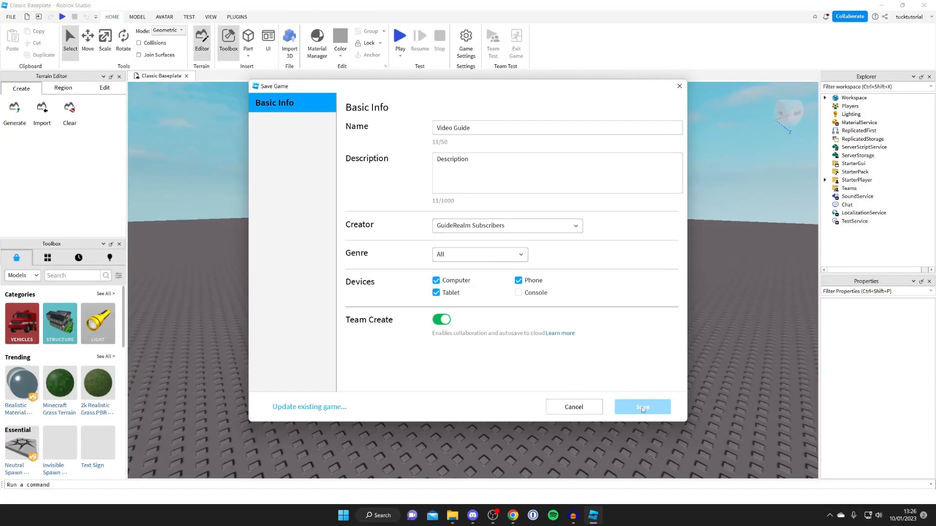
pyautogui.click(641, 408)
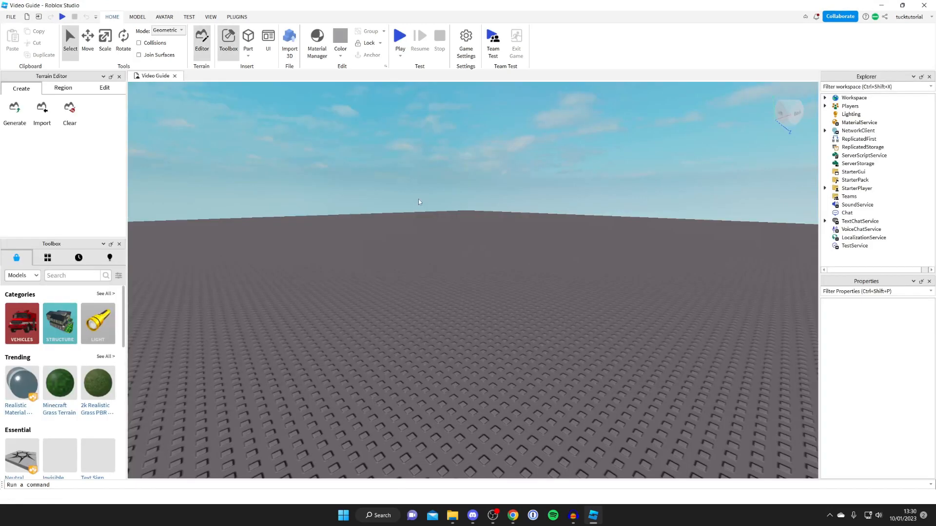
# Publish the latest Video Guide changes to Roblox via the File menu.
pyautogui.click(10, 17)
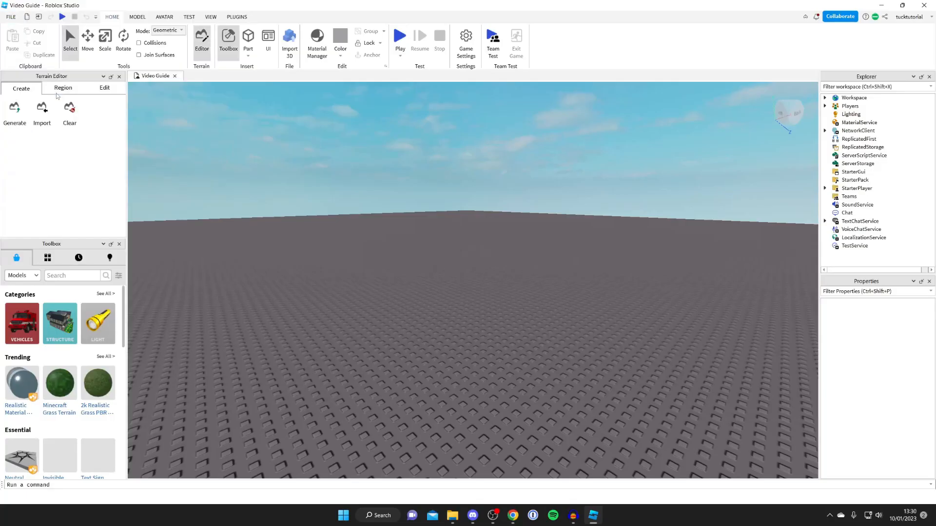
pyautogui.click(10, 16)
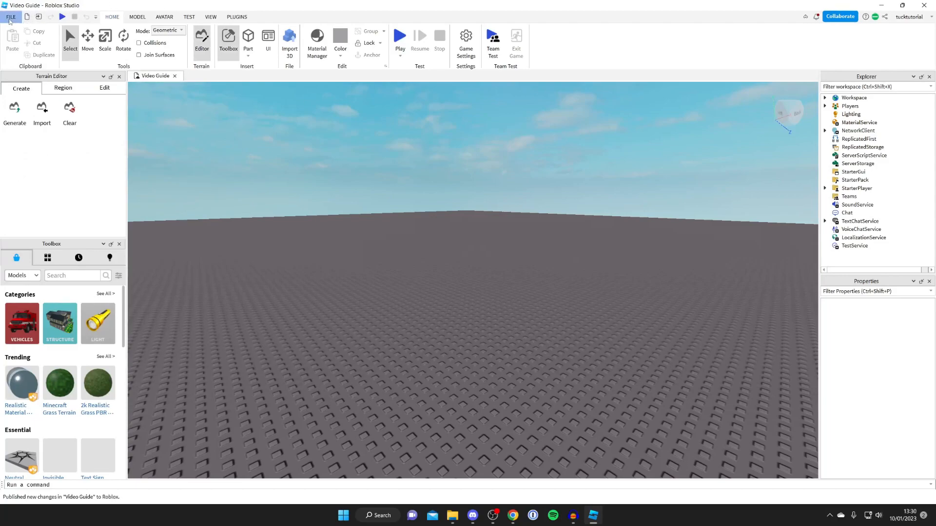
pyautogui.click(10, 16)
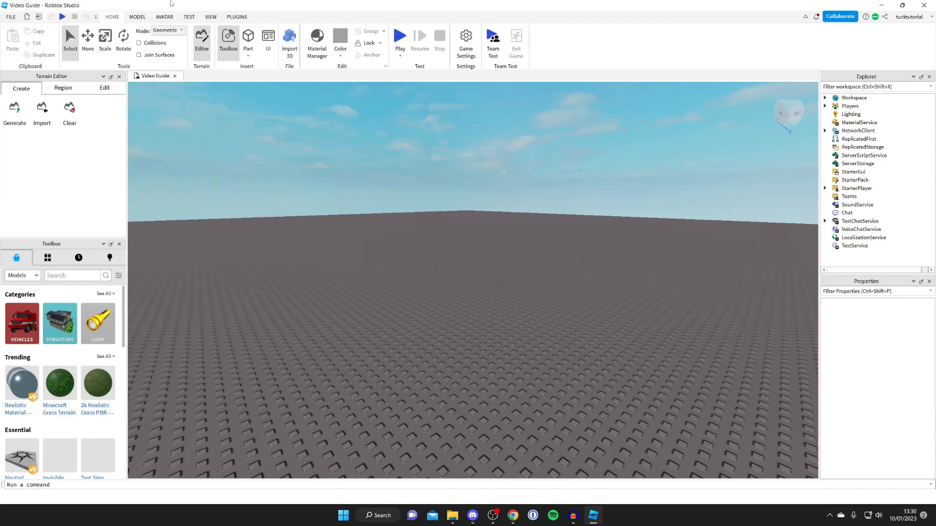
pyautogui.moveTo(41, 505)
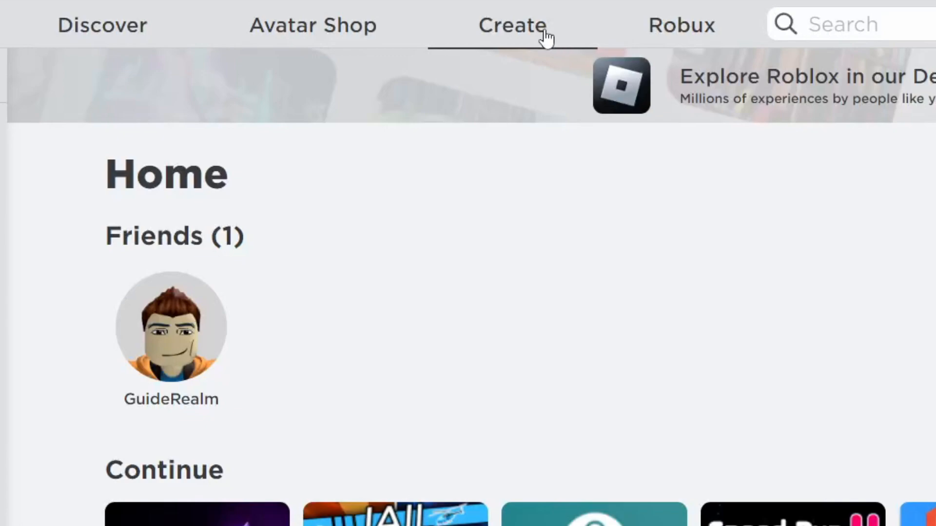
# Show the GuideRealm Subscribers group's creations list on the Roblox Create page.
pyautogui.click(512, 25)
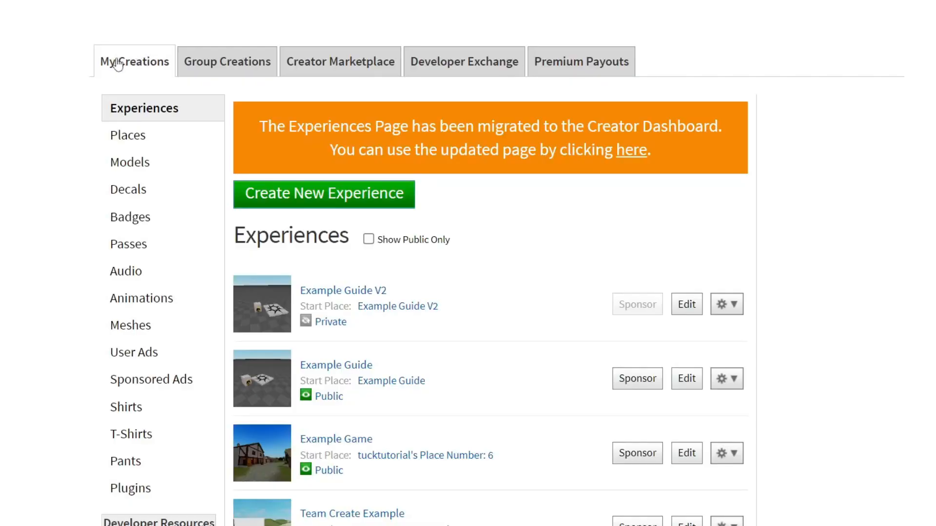
pyautogui.click(228, 61)
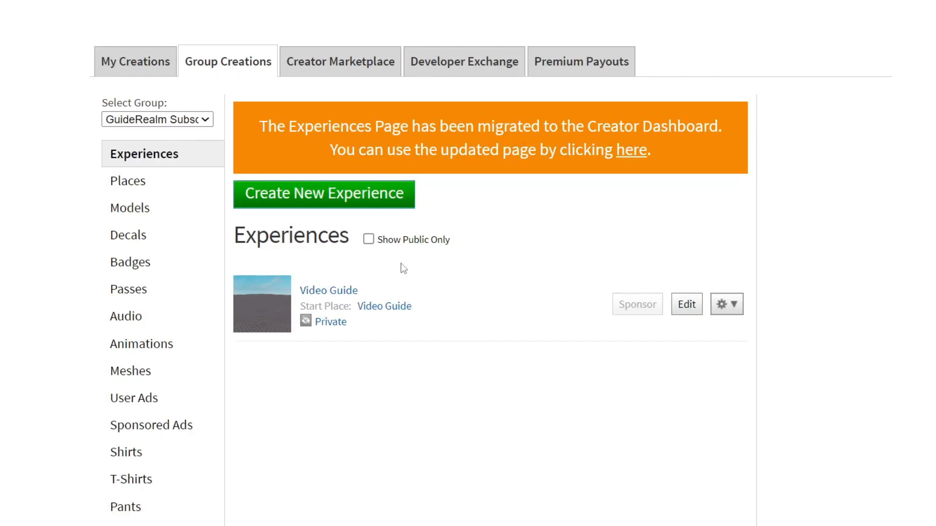
pyautogui.moveTo(358, 275)
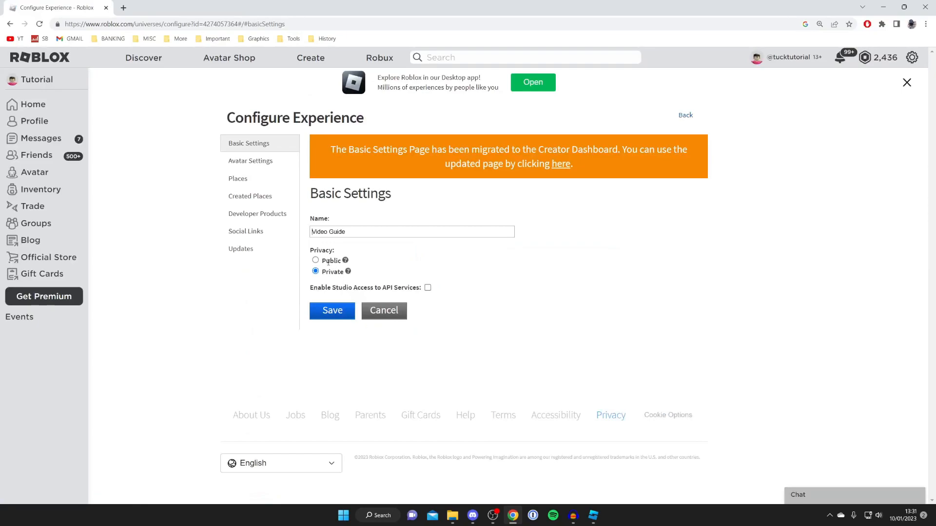
# Set Video Guide's privacy to Public and save the change.
pyautogui.click(315, 260)
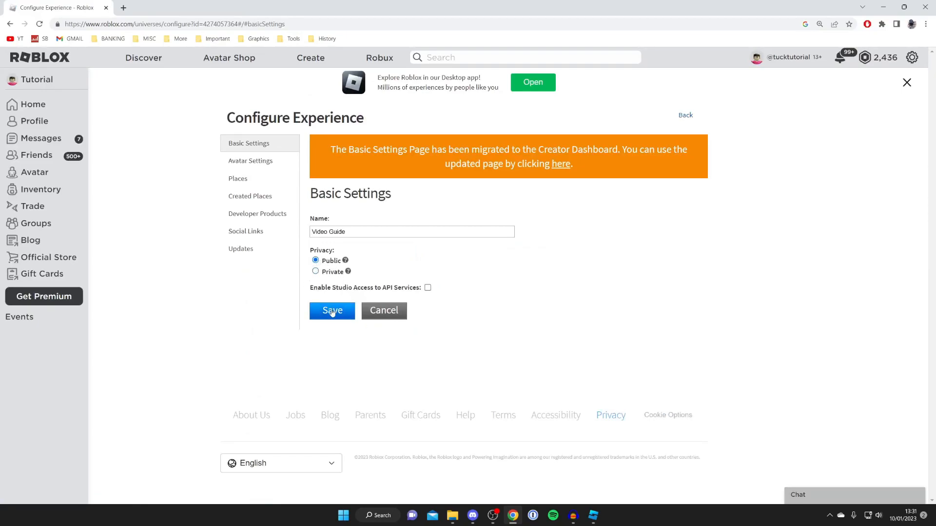
pyautogui.click(331, 311)
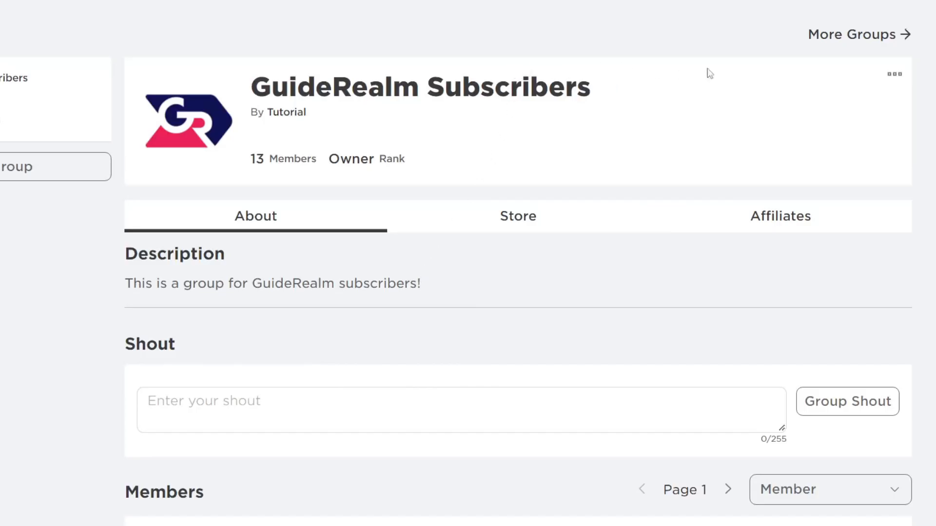
# In Configure Group settings, enable group experiences being visible on the group home page.
pyautogui.click(893, 73)
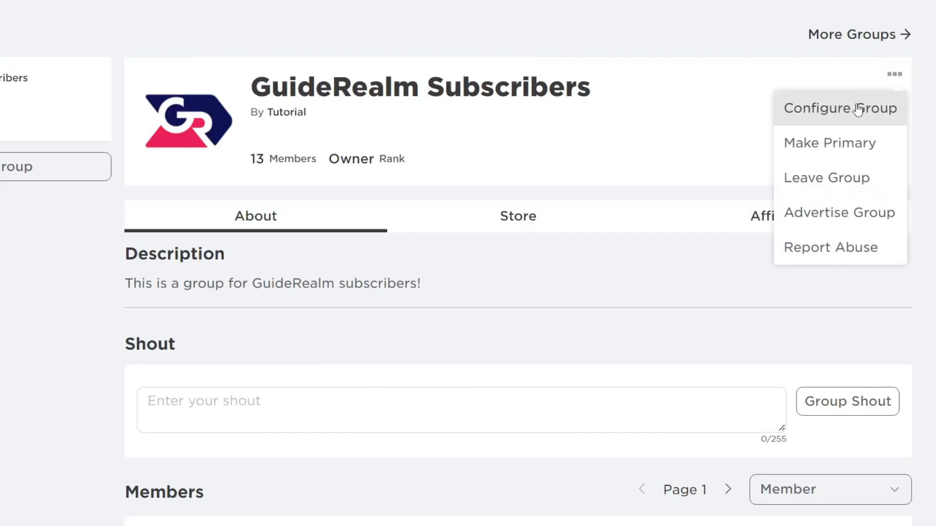
pyautogui.click(841, 109)
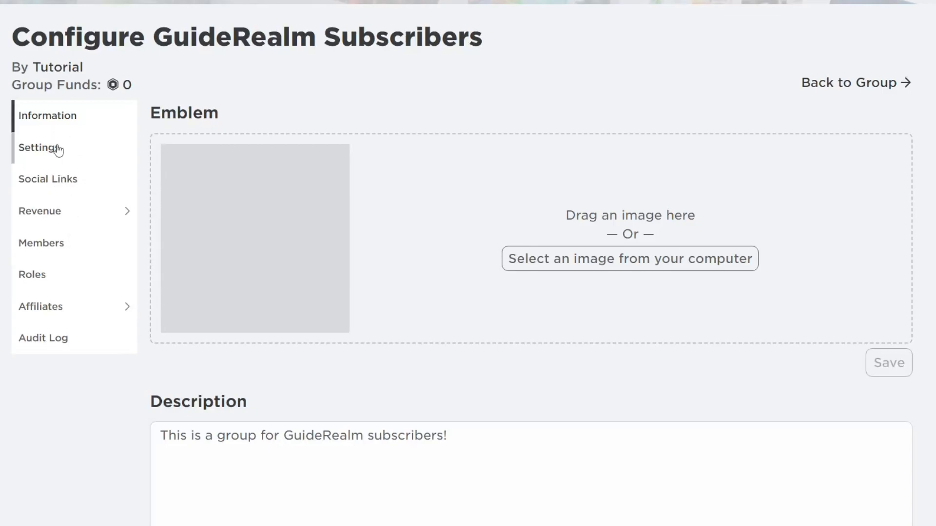
pyautogui.click(36, 148)
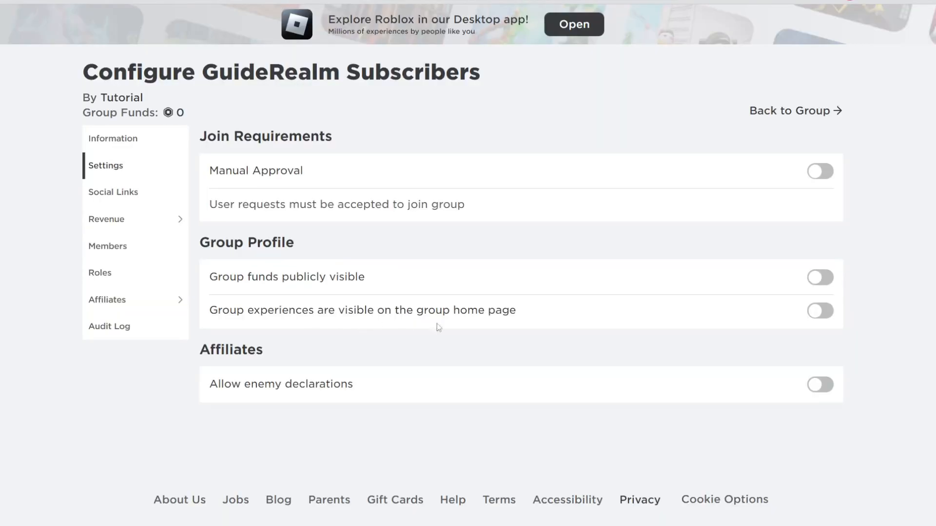
pyautogui.click(820, 310)
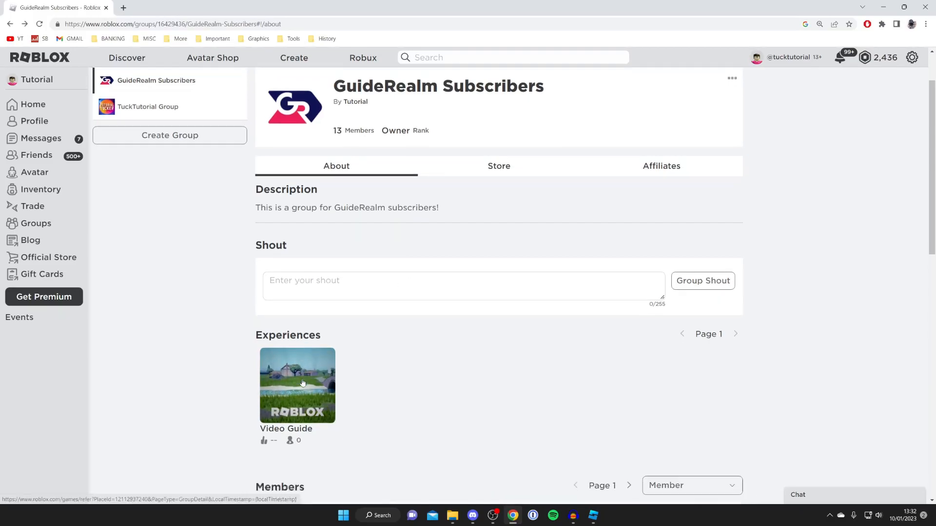
# From the group's Experiences section, go to the Video Guide experience page.
pyautogui.scroll(-3)
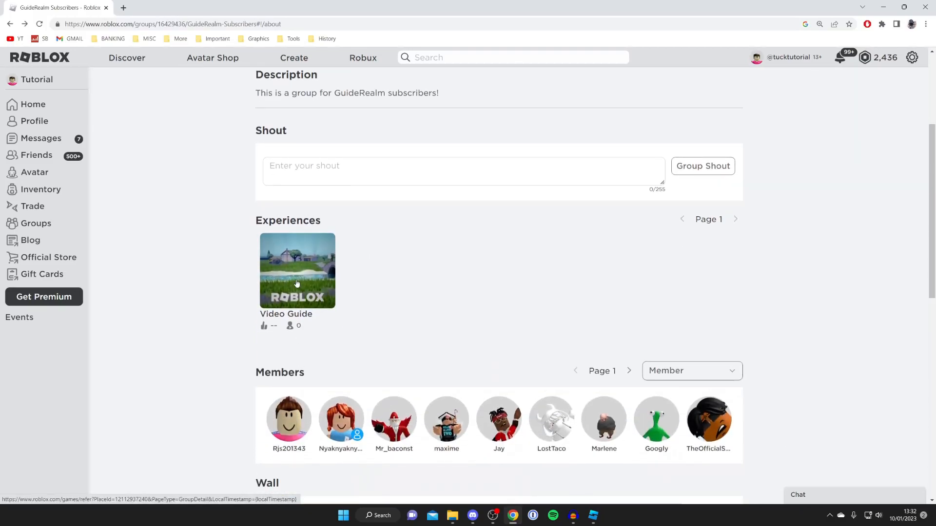
pyautogui.click(297, 271)
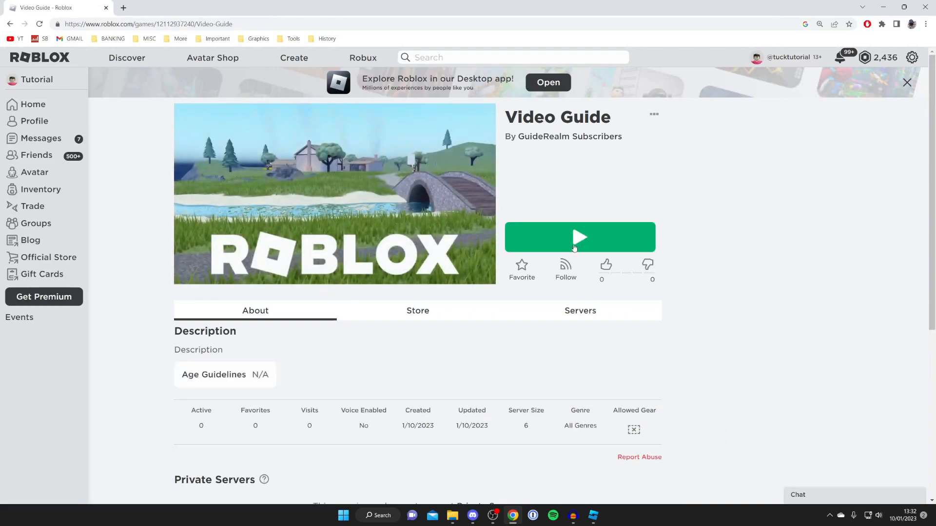